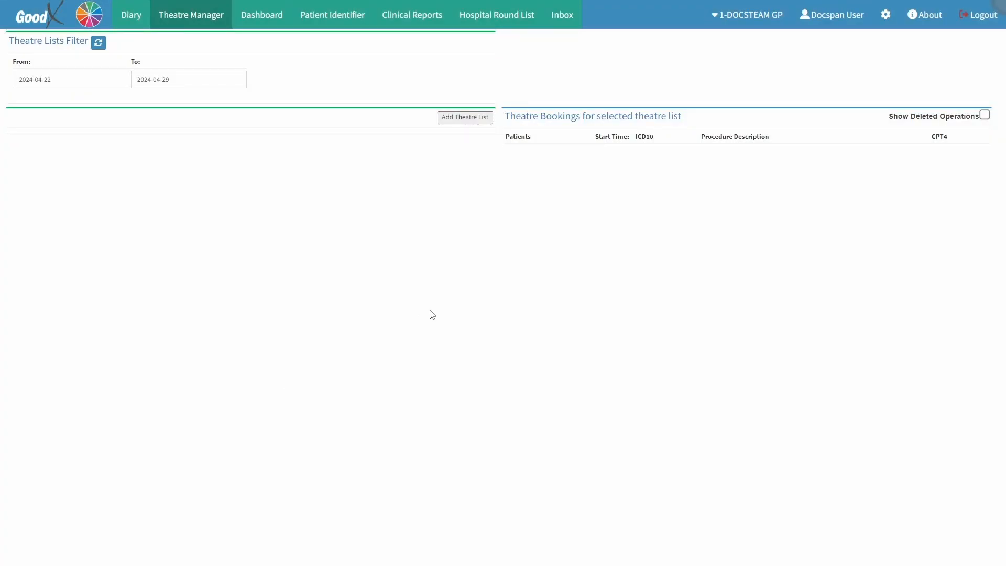
{"action": "mouse_move", "coordinate": [473, 285]}
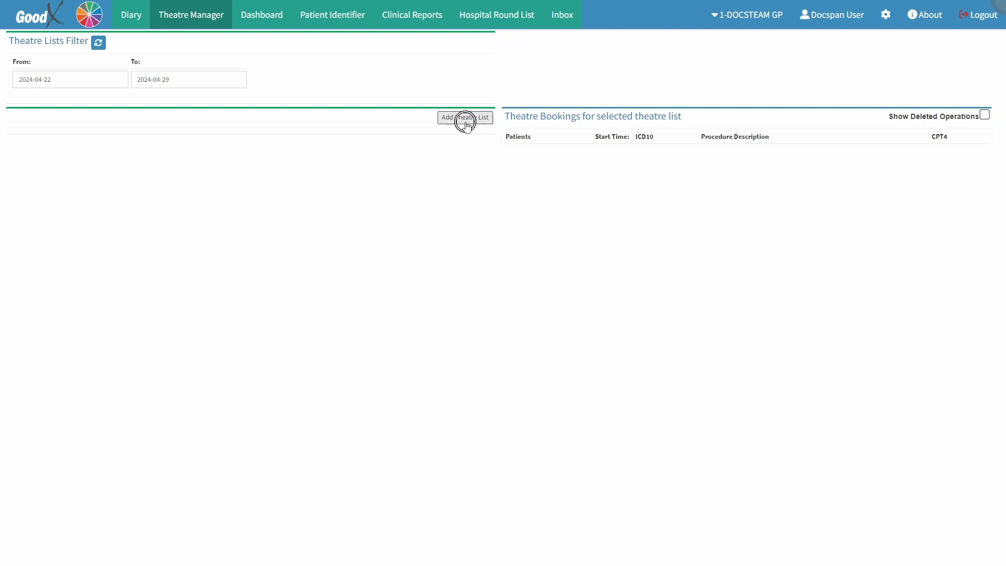
Start a new theatre list in the GP diary dated 22 April 2024
{"action": "left_click", "coordinate": [464, 117]}
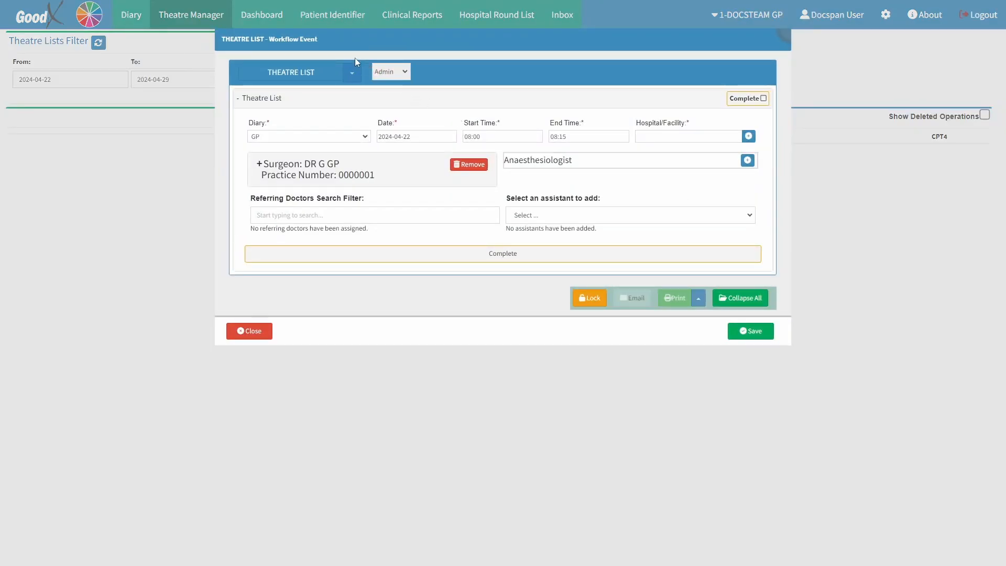
{"action": "mouse_move", "coordinate": [326, 39]}
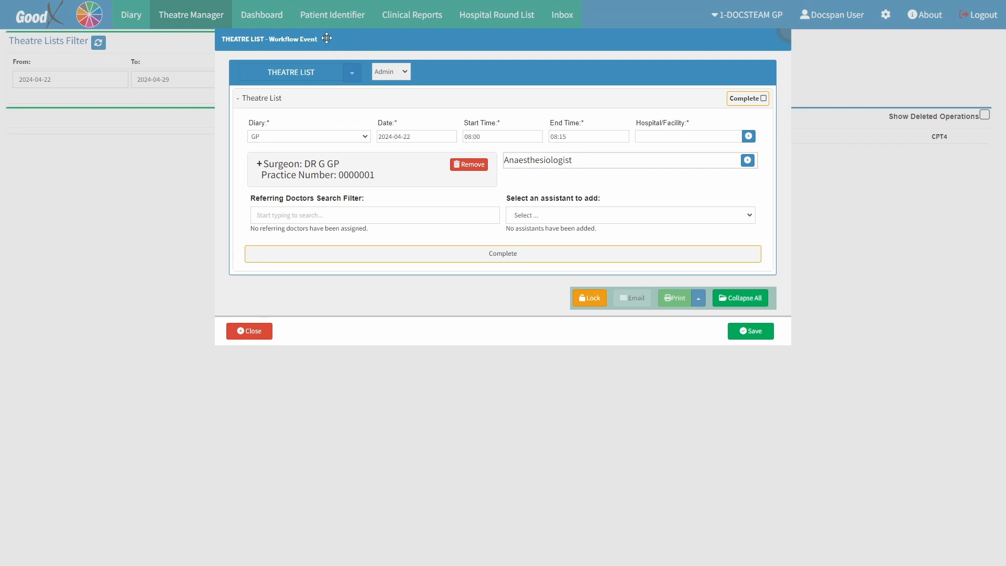
{"action": "mouse_move", "coordinate": [272, 140]}
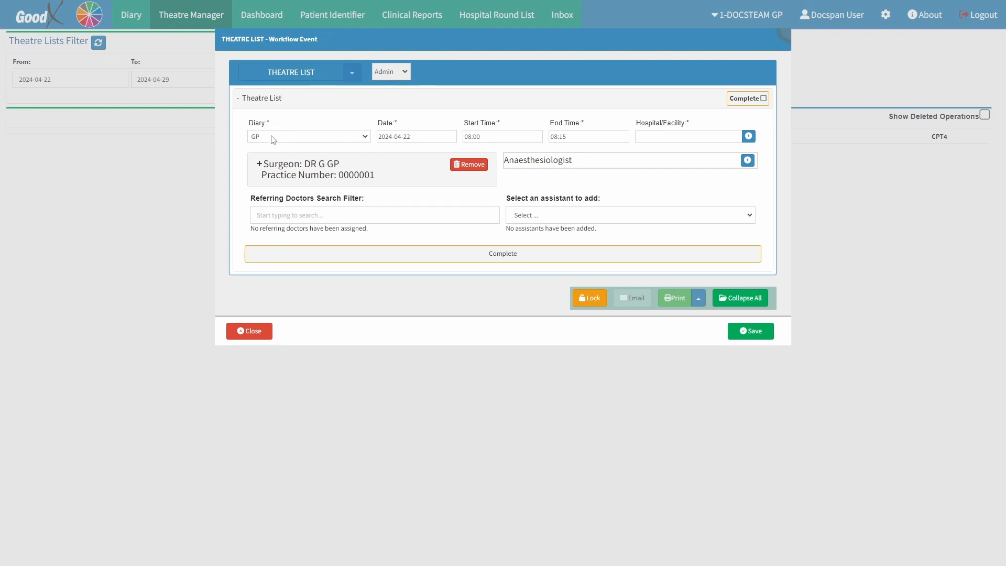
{"action": "left_click", "coordinate": [308, 136]}
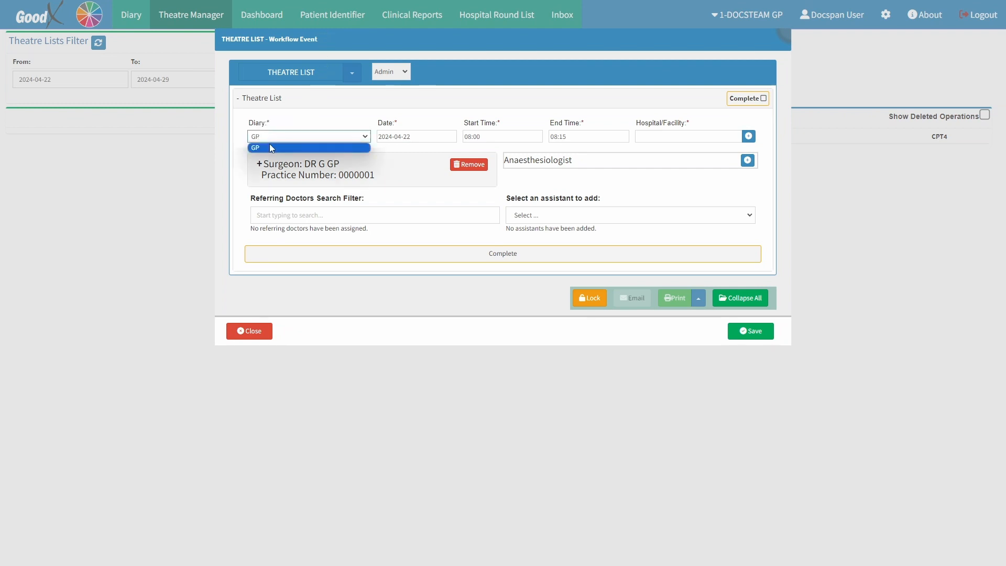
{"action": "left_click", "coordinate": [254, 148]}
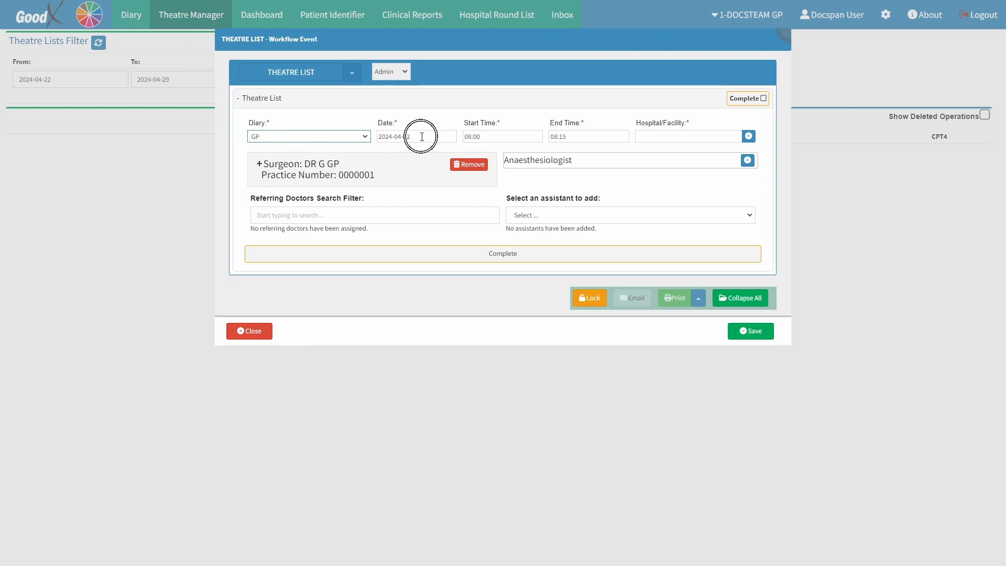
{"action": "left_click", "coordinate": [416, 136]}
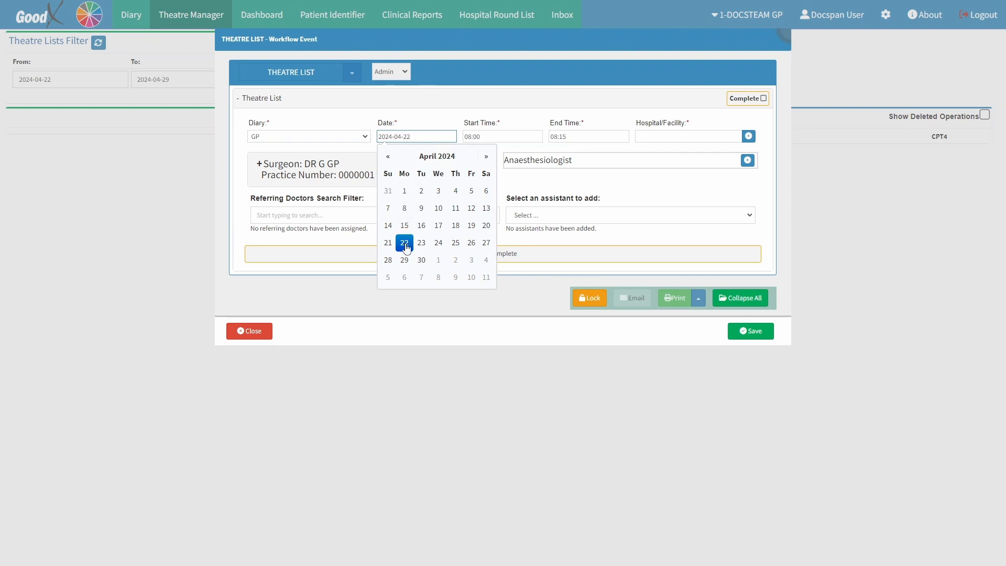
{"action": "left_click", "coordinate": [404, 242]}
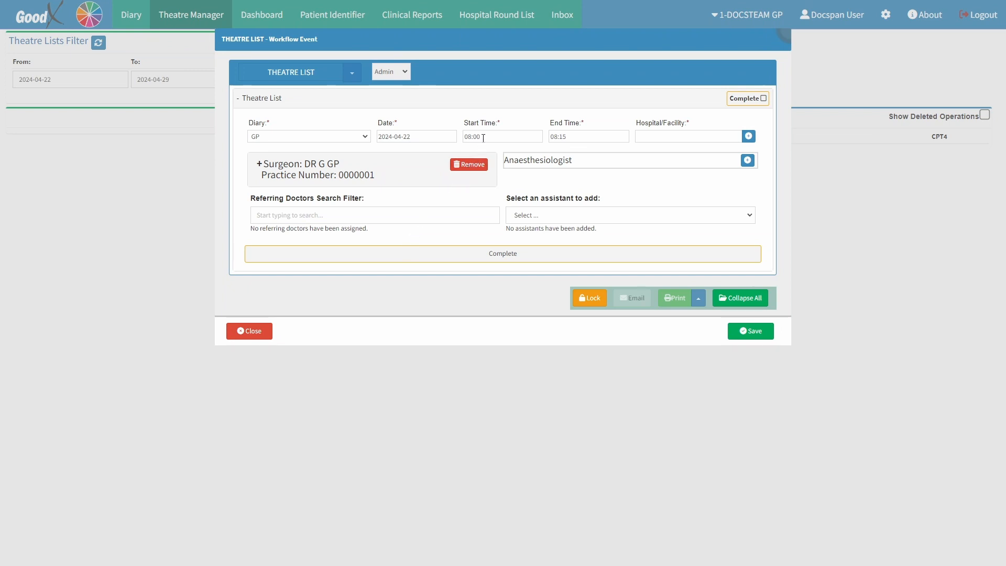
Set the theatre list start time to 08:30 and end time to 09:00
{"action": "left_click", "coordinate": [502, 136]}
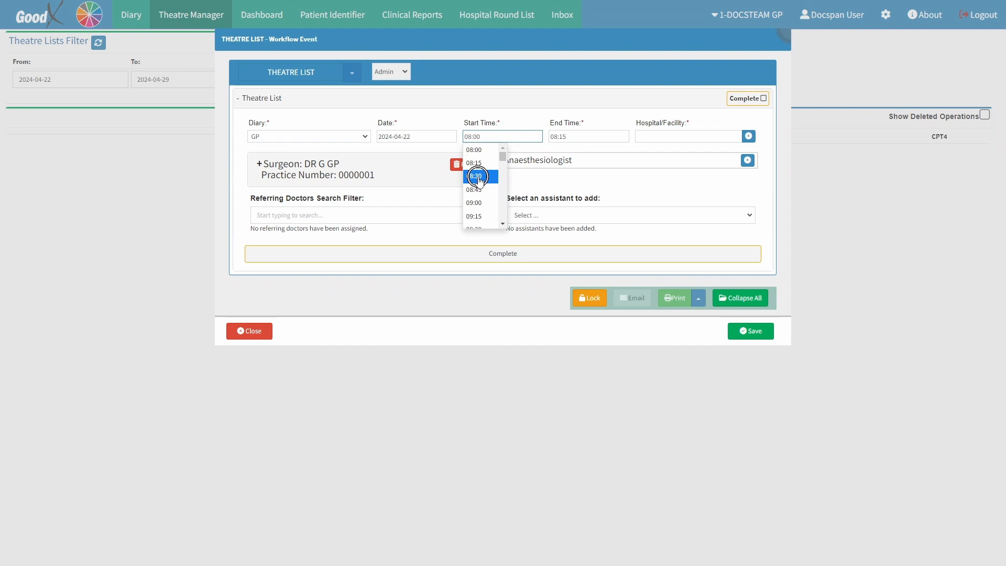
{"action": "left_click", "coordinate": [474, 174]}
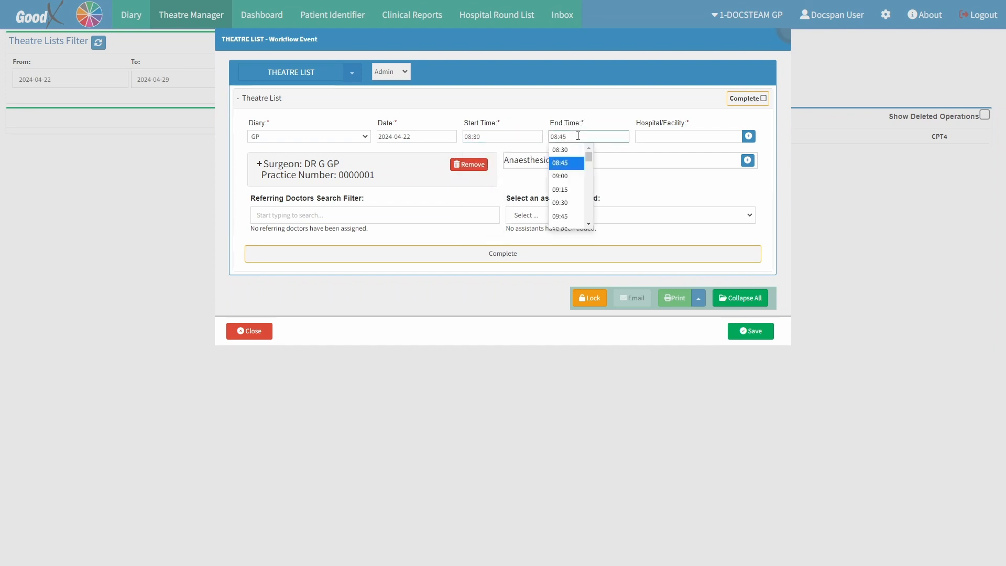
{"action": "left_click", "coordinate": [559, 175]}
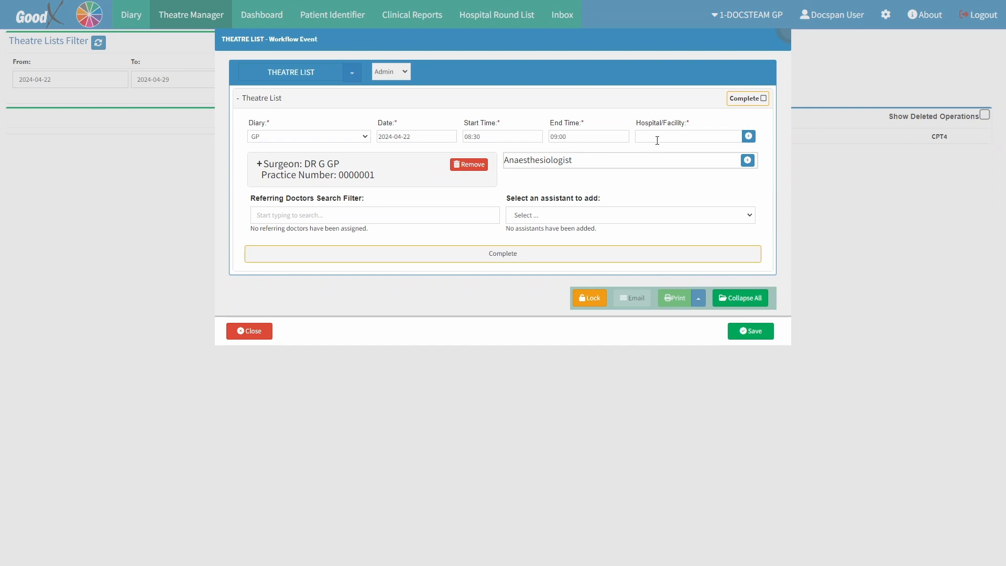
Open the Attention dialog from the Hospital/Facility field and list the available facilities
{"action": "left_click", "coordinate": [688, 137]}
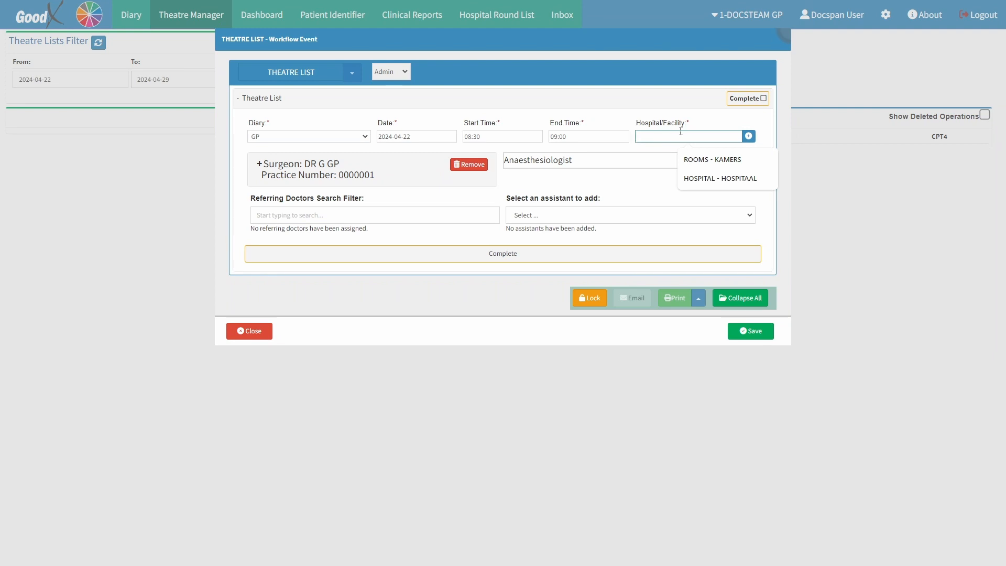
{"action": "left_click", "coordinate": [748, 137]}
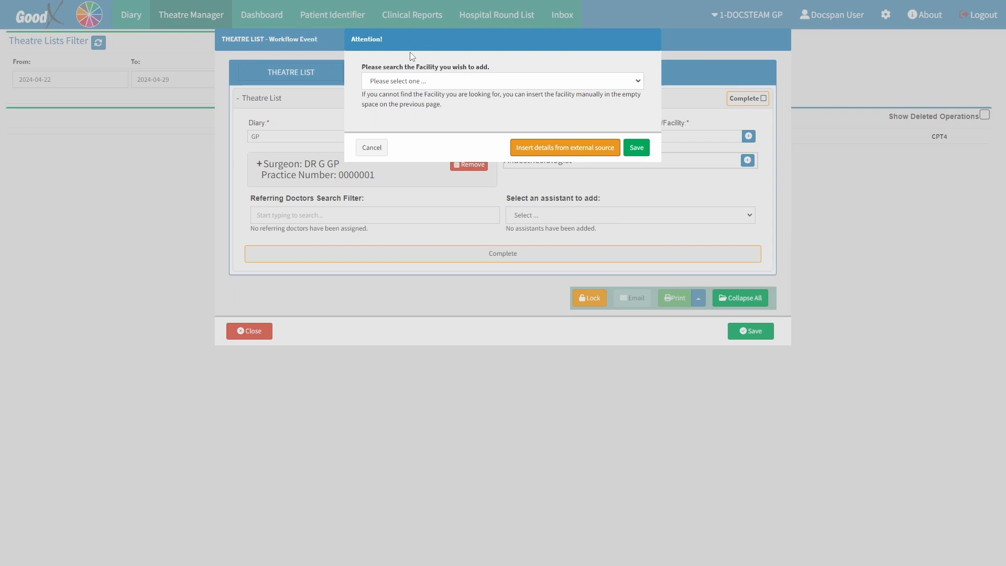
{"action": "mouse_move", "coordinate": [389, 39]}
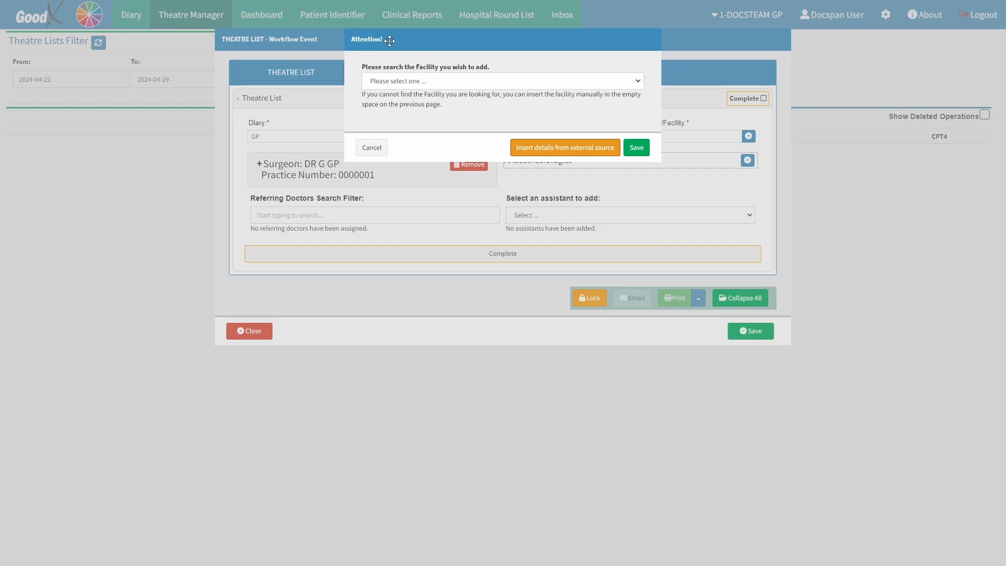
{"action": "mouse_move", "coordinate": [430, 86]}
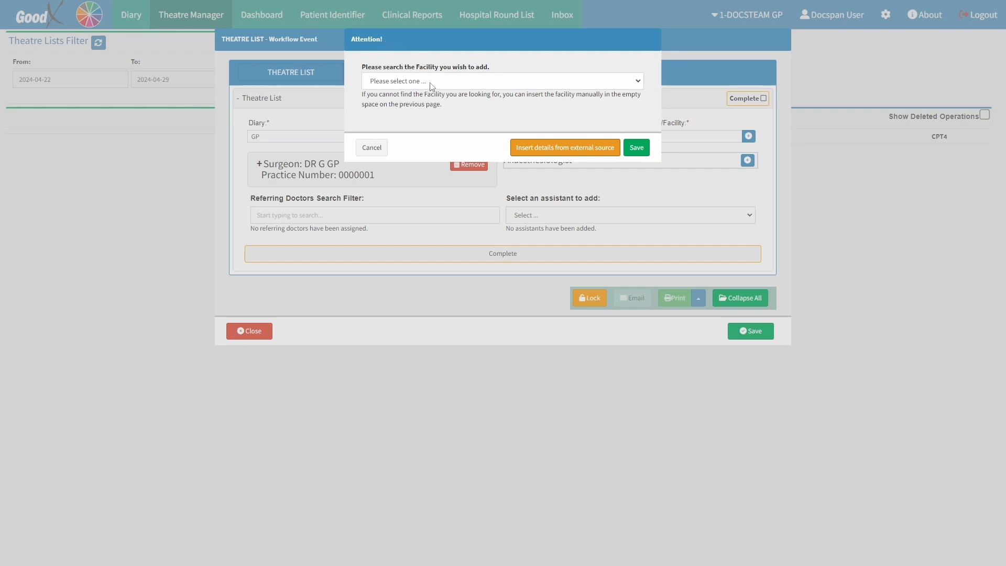
{"action": "left_click", "coordinate": [502, 80]}
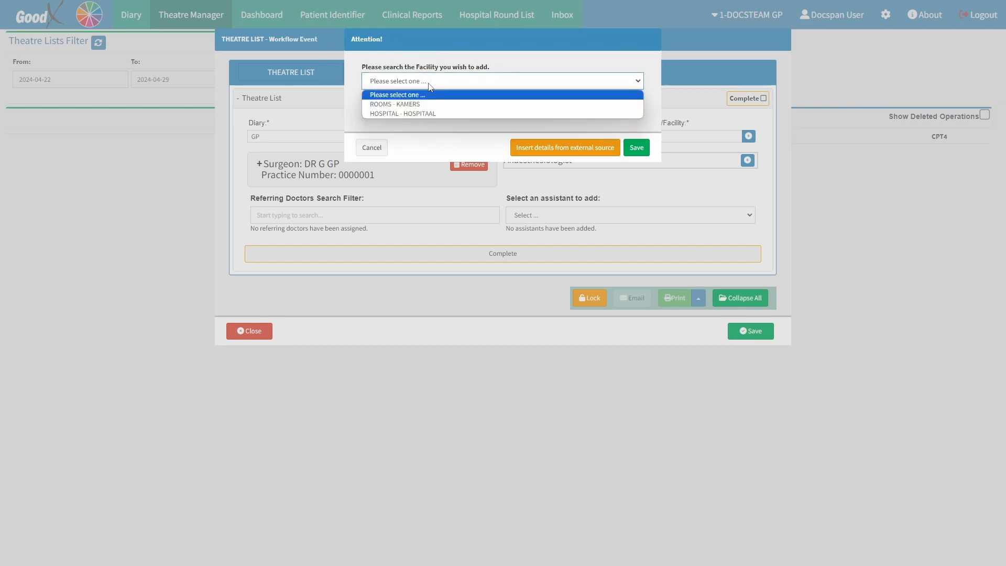
{"action": "mouse_move", "coordinate": [402, 114]}
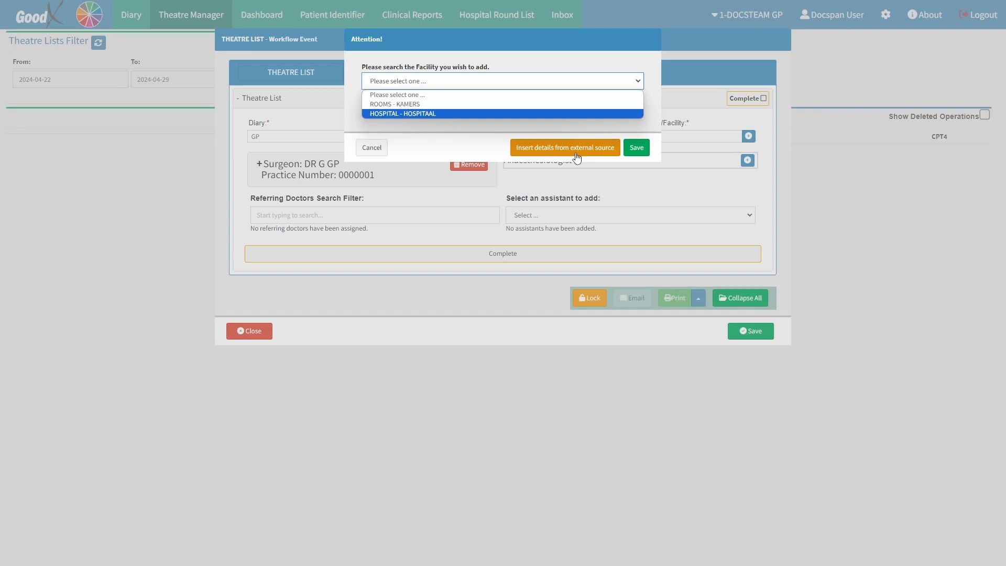
Skip the external directory and save HOSPITAL - HOSPITAAL as the facility
{"action": "left_click", "coordinate": [564, 146]}
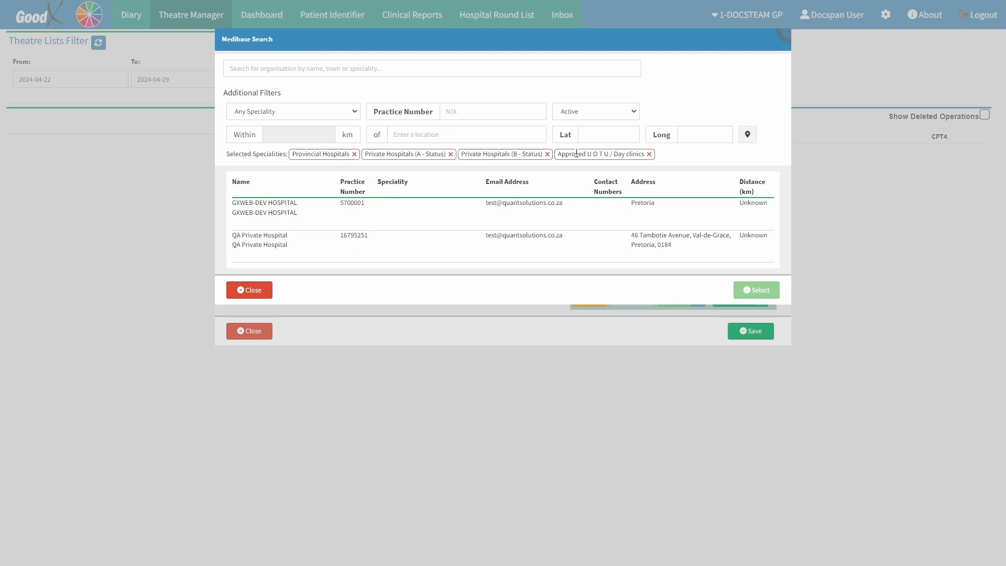
{"action": "mouse_move", "coordinate": [292, 276]}
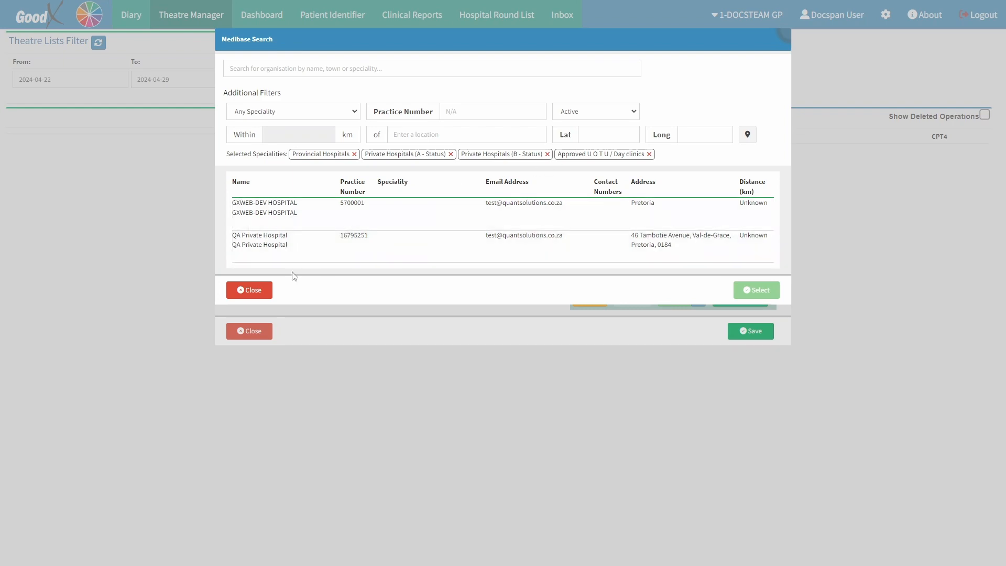
{"action": "left_click", "coordinate": [248, 289]}
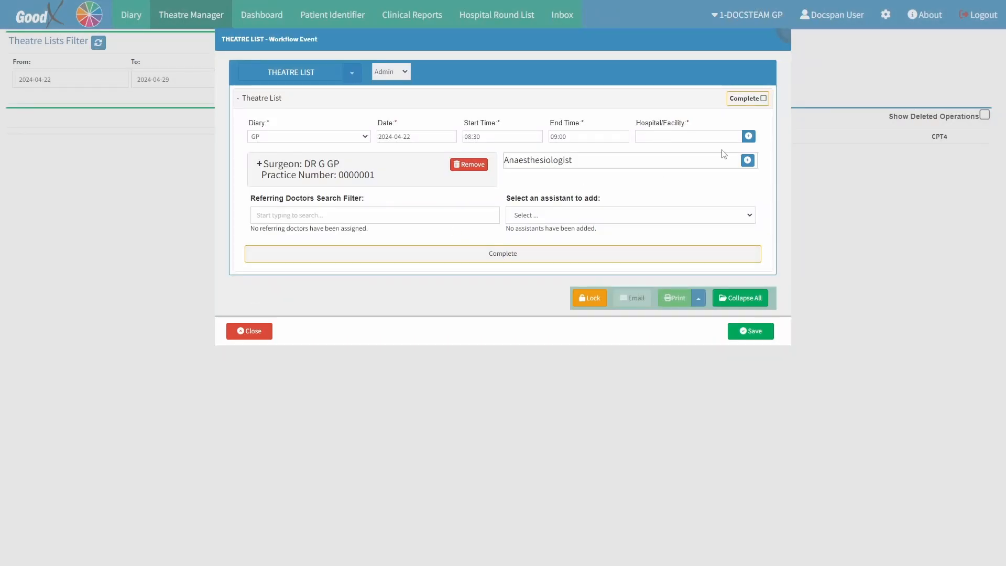
{"action": "left_click", "coordinate": [746, 137]}
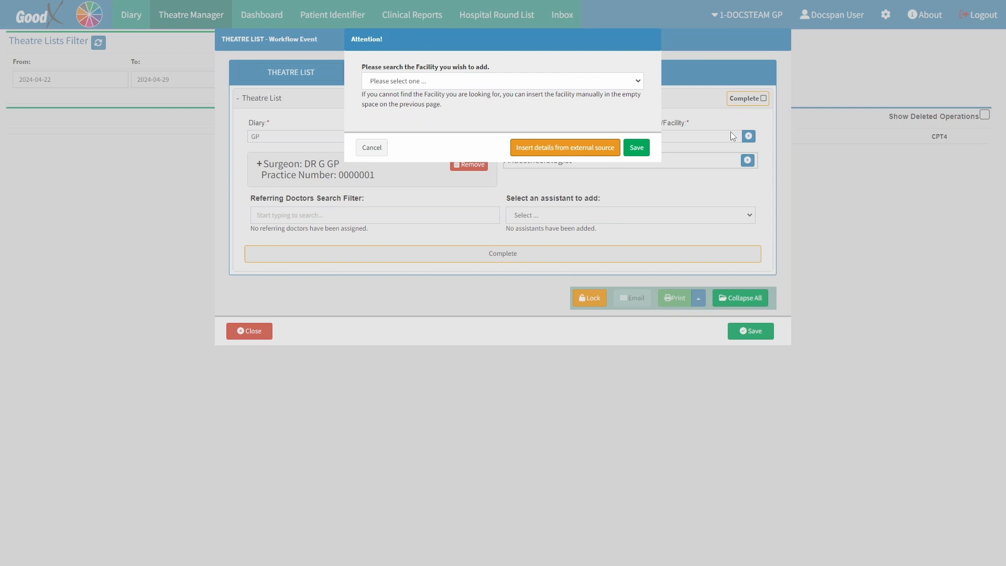
{"action": "left_click", "coordinate": [502, 81]}
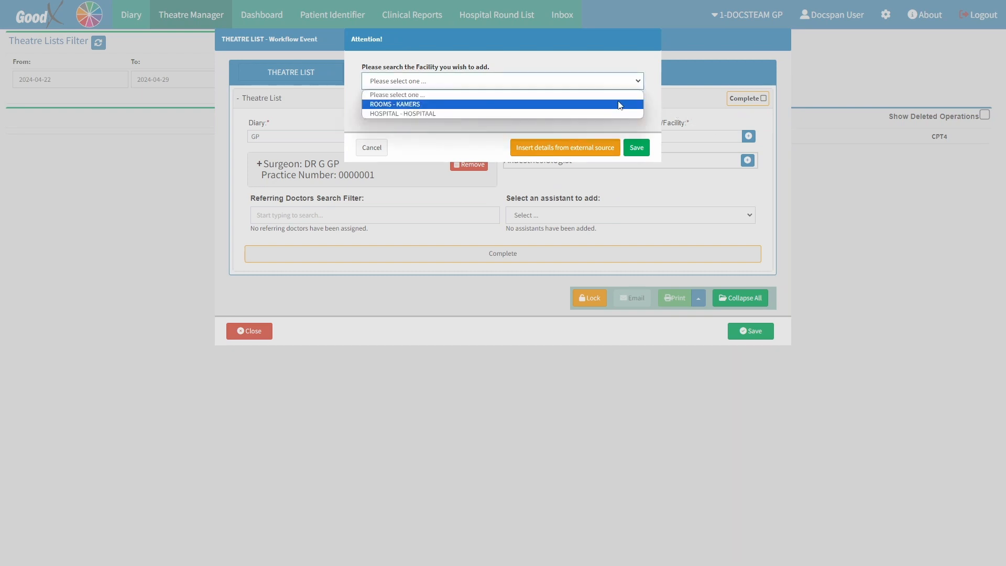
{"action": "left_click", "coordinate": [402, 114]}
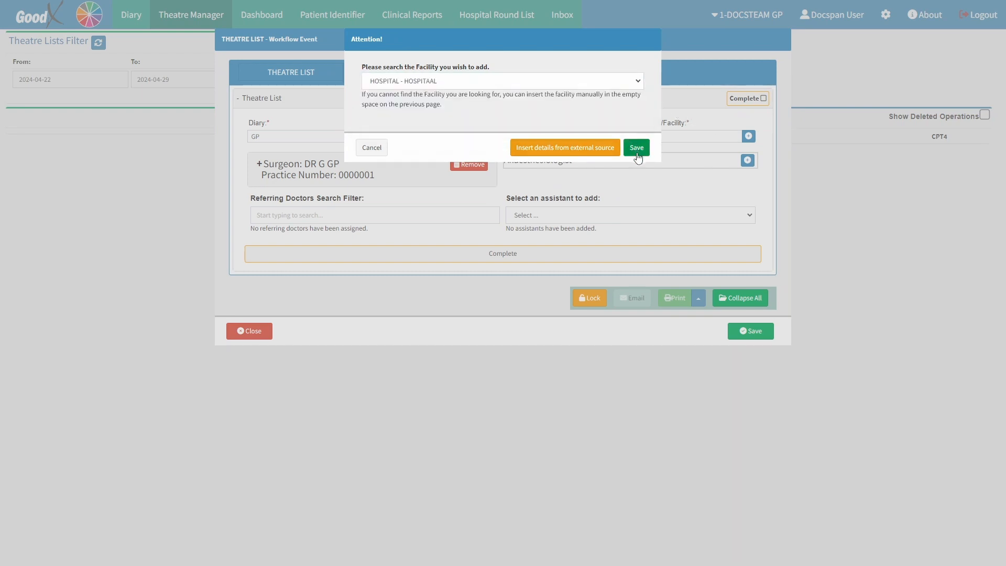
{"action": "left_click", "coordinate": [635, 147]}
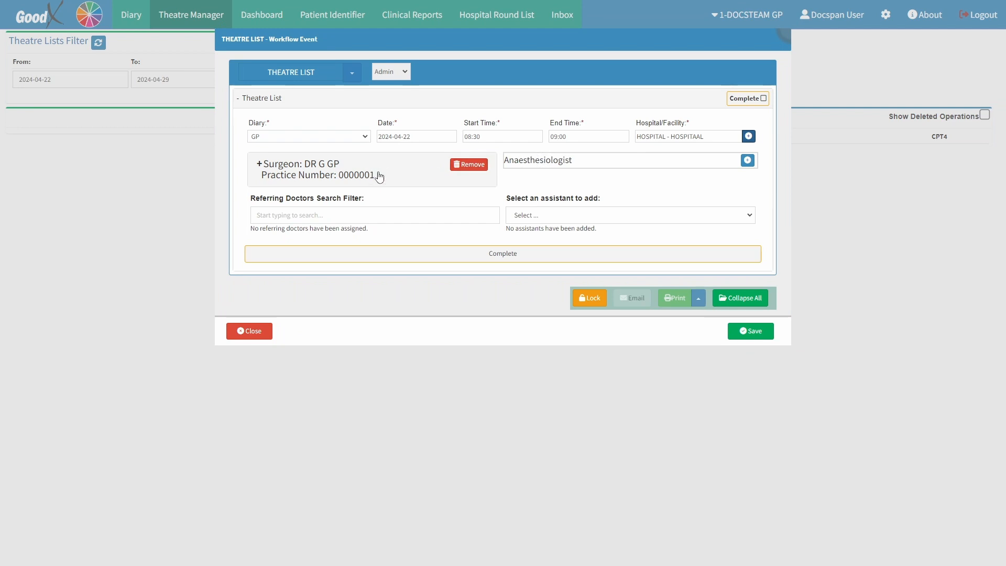
Open the anaesthesiologist search and search 'Dr', listing two matching practitioners
{"action": "left_click", "coordinate": [258, 163]}
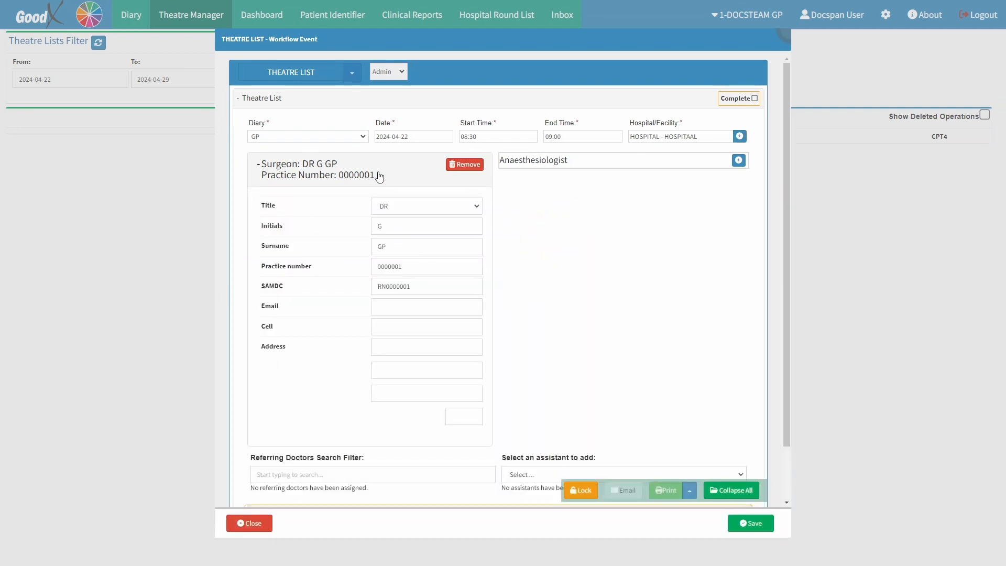
{"action": "left_click", "coordinate": [259, 163]}
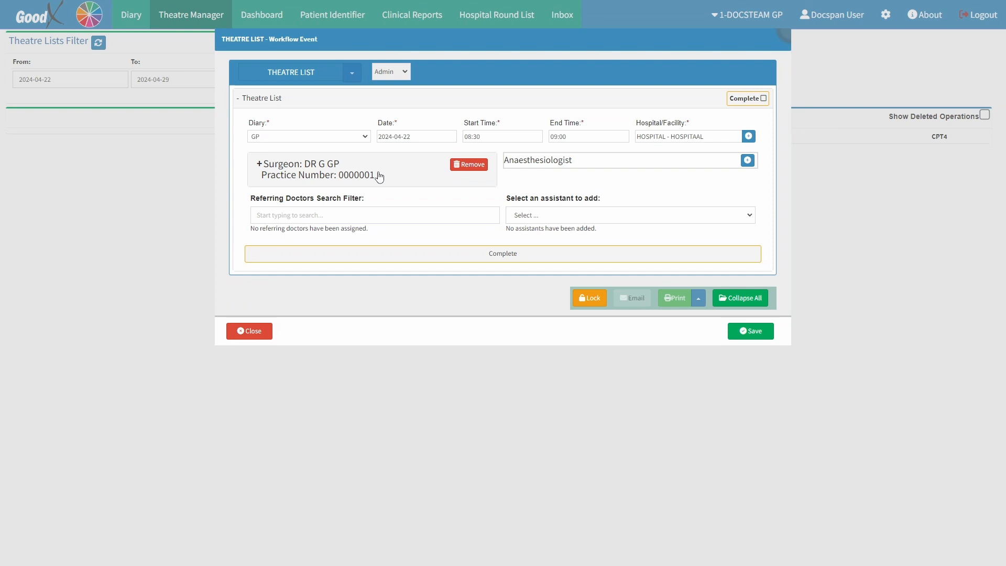
{"action": "mouse_move", "coordinate": [686, 167]}
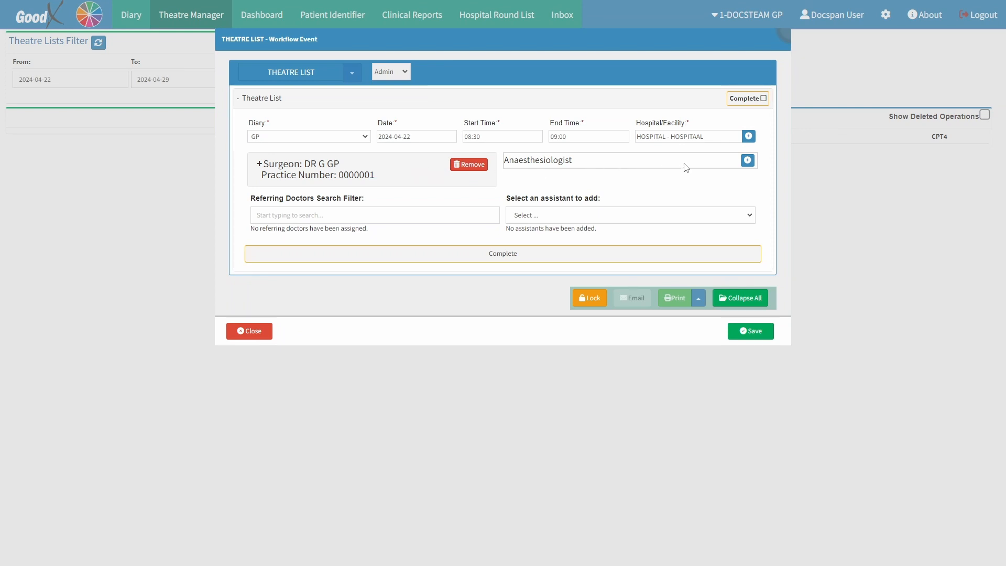
{"action": "left_click", "coordinate": [746, 160]}
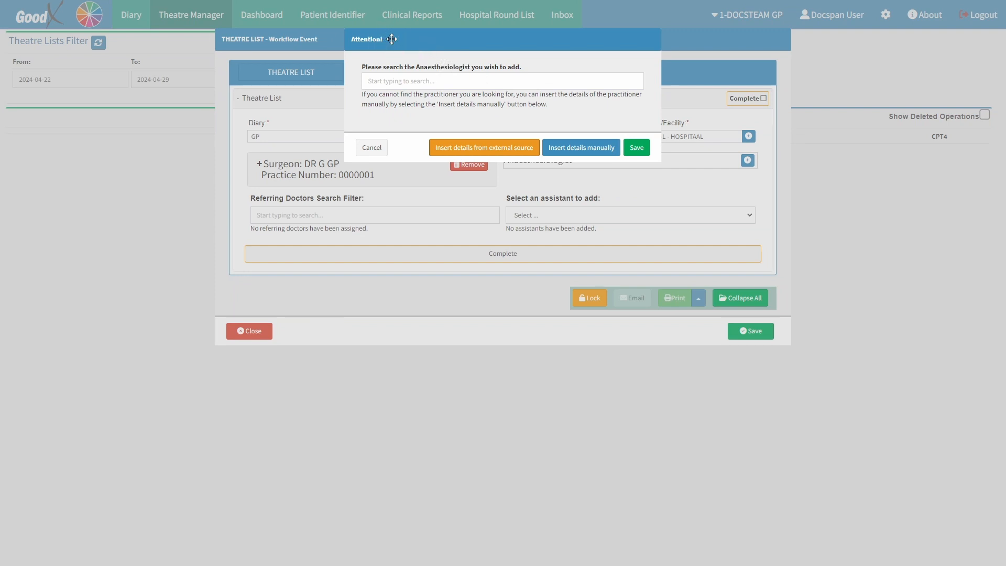
{"action": "type", "text": "D"}
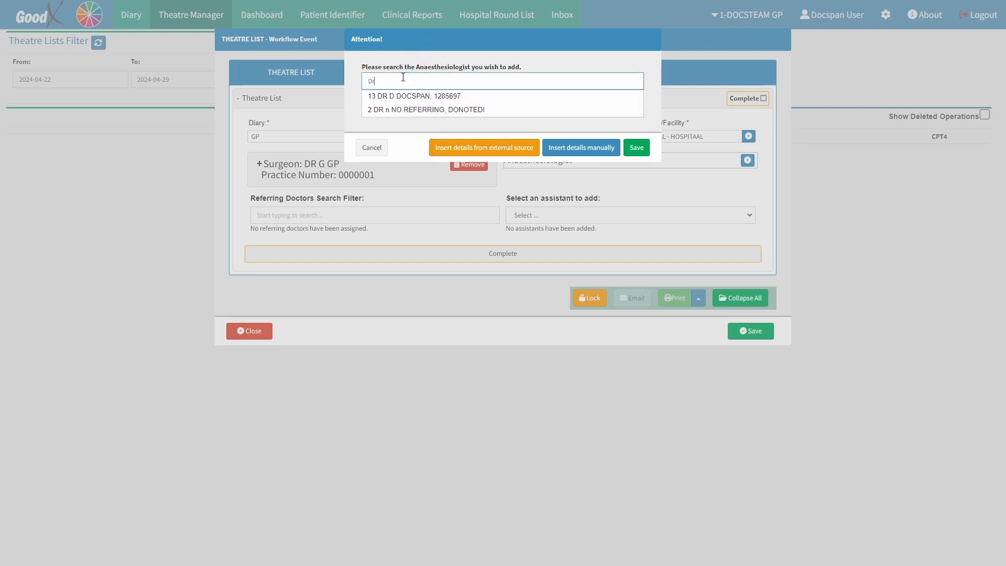
{"action": "type", "text": "r"}
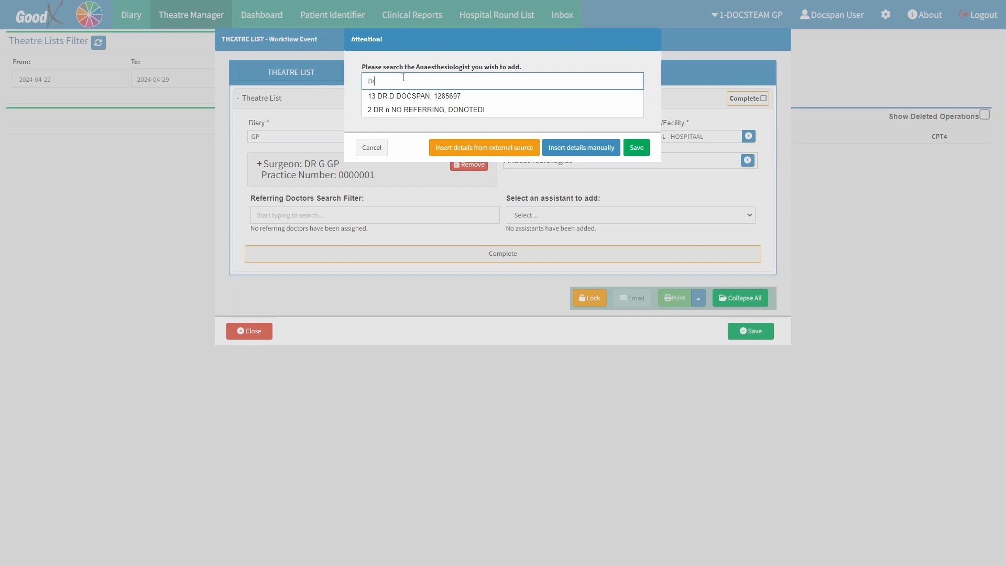
{"action": "mouse_move", "coordinate": [483, 148]}
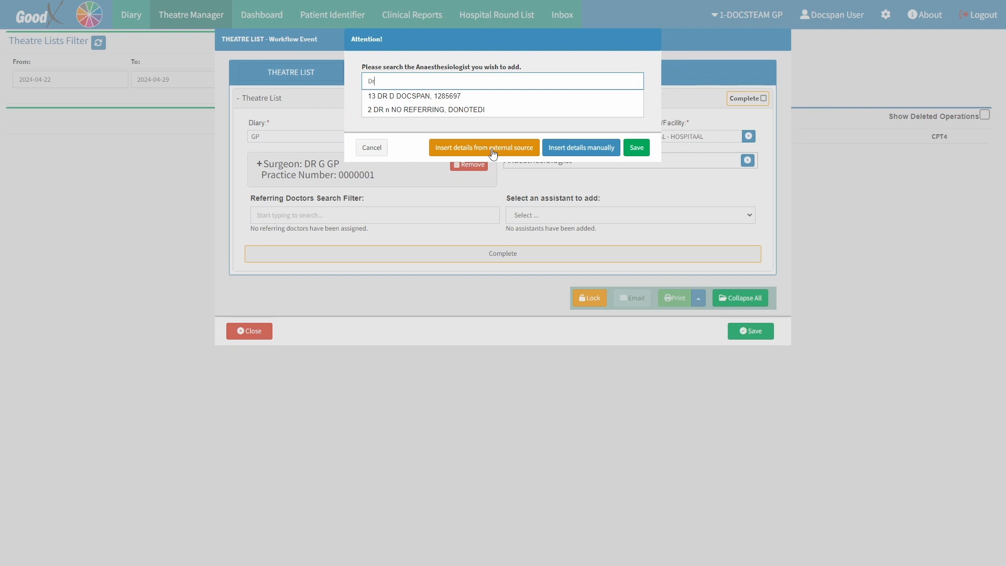
{"action": "mouse_move", "coordinate": [579, 147]}
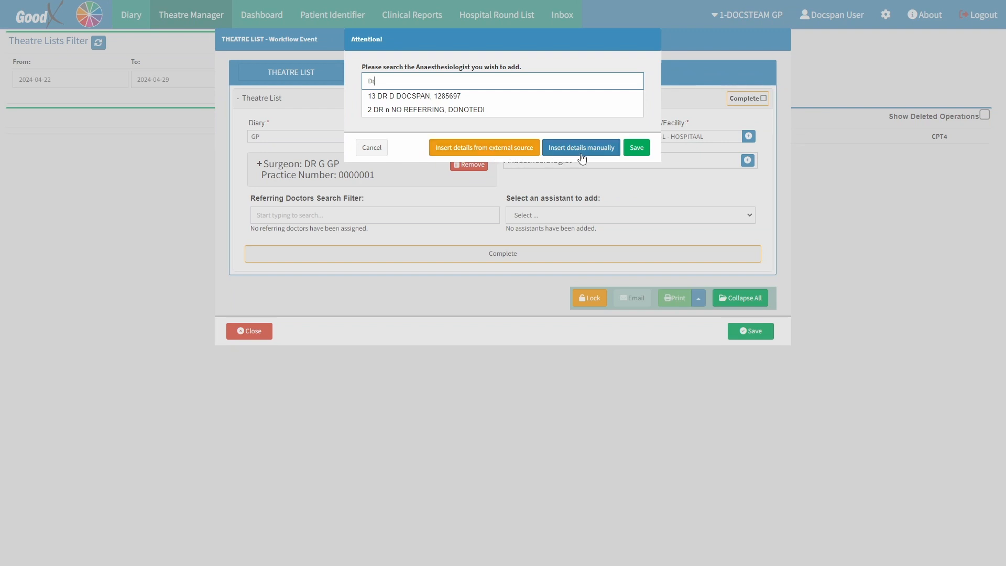
{"action": "left_click", "coordinate": [580, 146]}
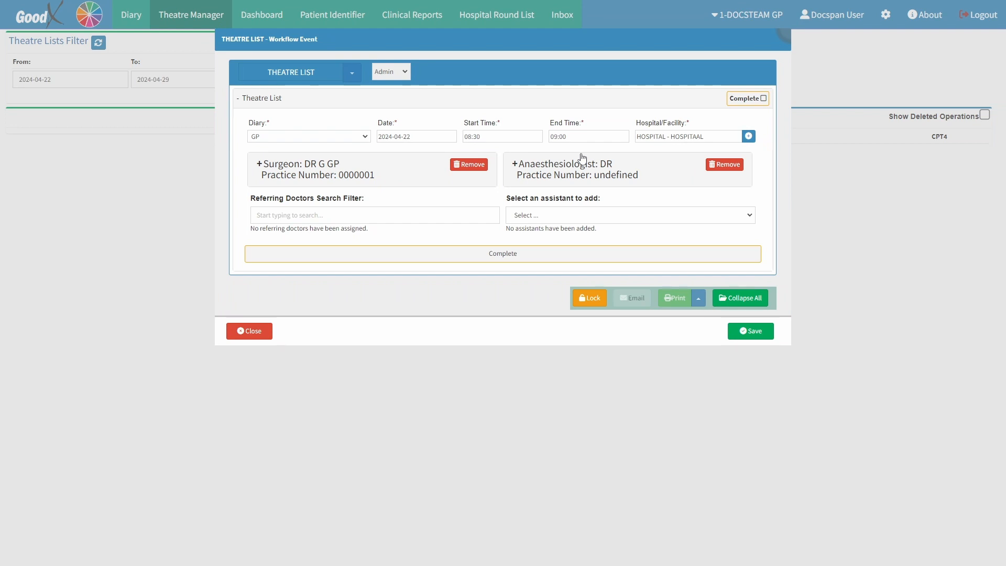
{"action": "left_click", "coordinate": [509, 163]}
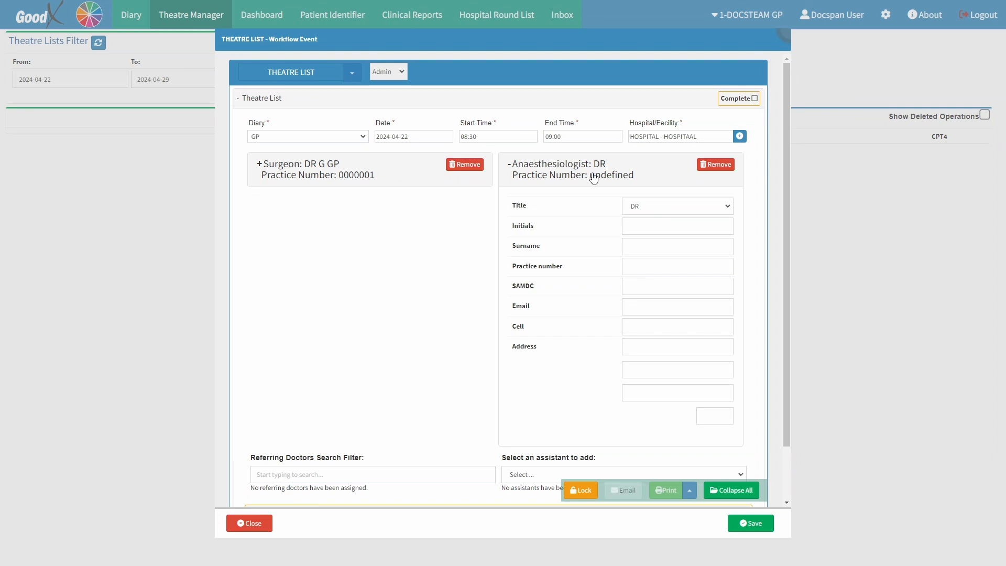
{"action": "type", "text": "W"}
{"action": "type", "text": "RU"}
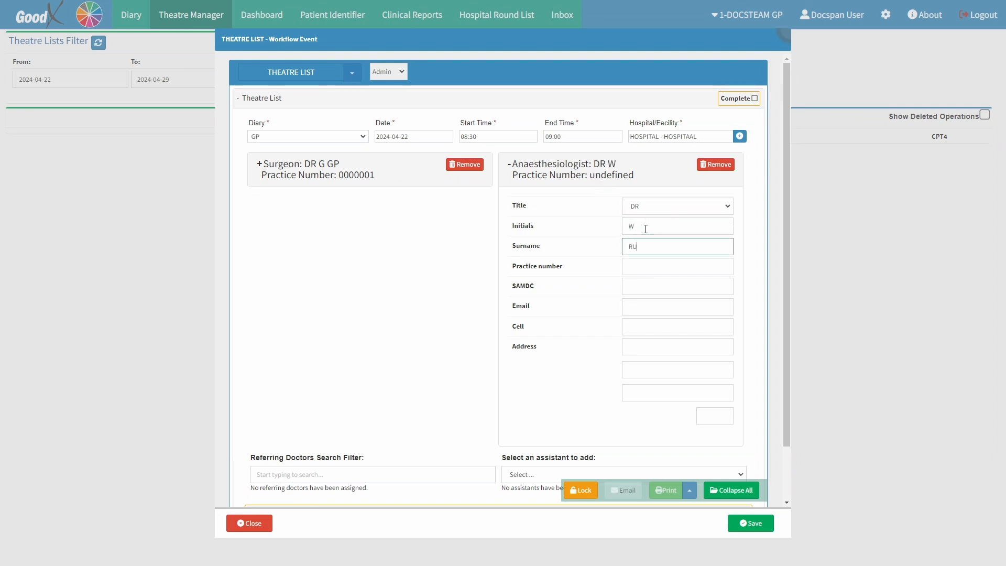
{"action": "type", "text": "SSELL"}
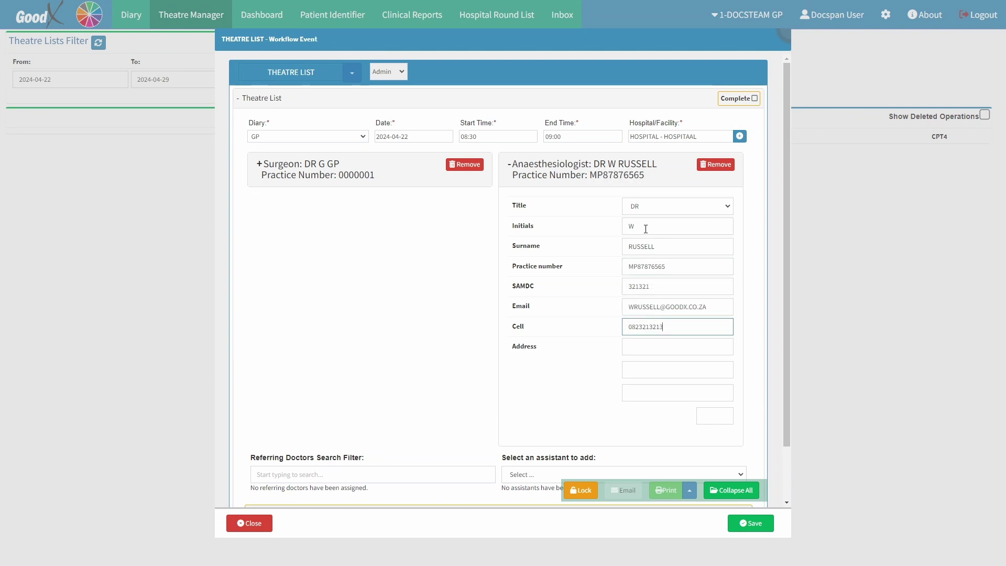
{"action": "mouse_move", "coordinate": [604, 346]}
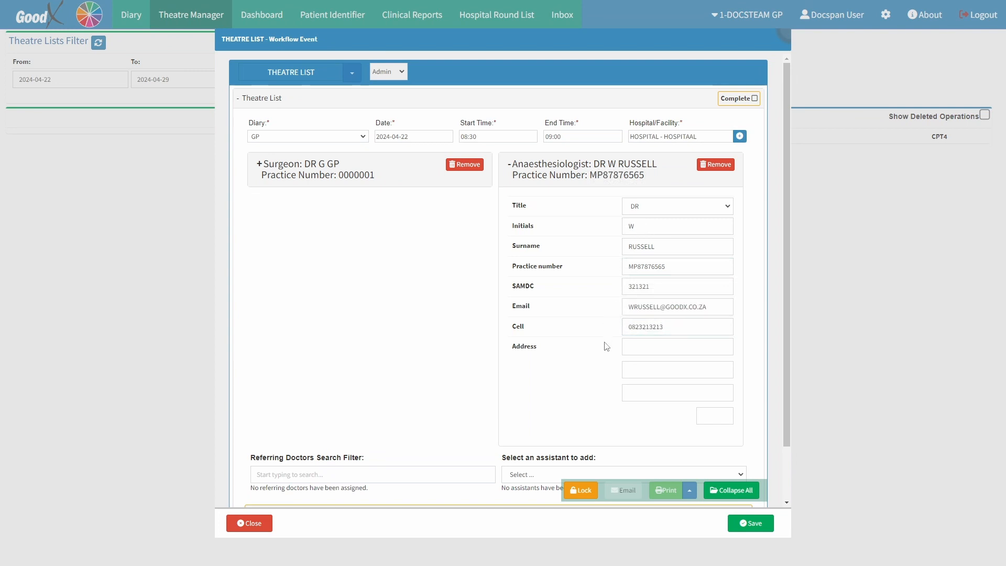
{"action": "left_click", "coordinate": [508, 163]}
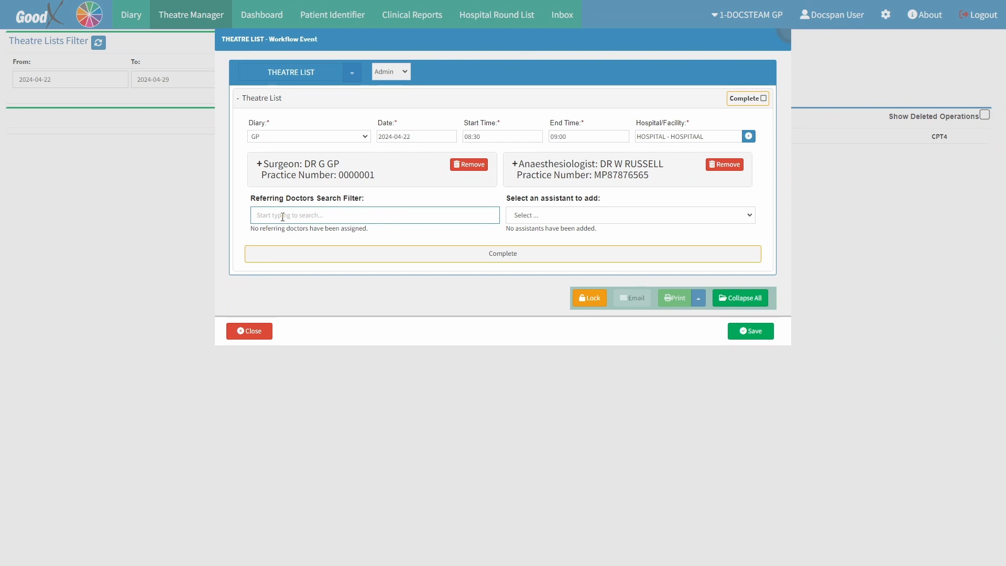
{"action": "mouse_move", "coordinate": [550, 214]}
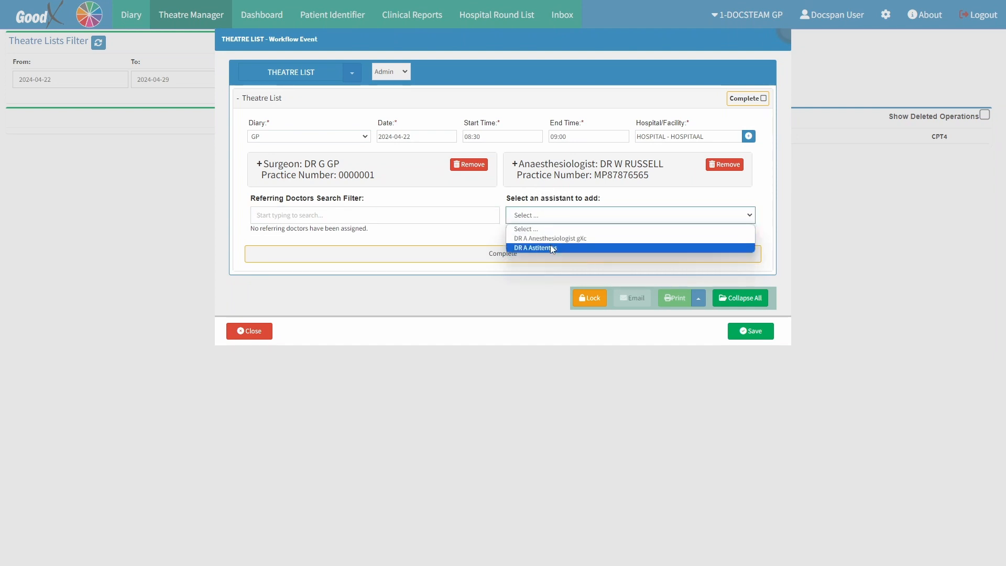
Add Dr A Astitentas as an assistant from the assistant dropdown
{"action": "left_click", "coordinate": [534, 248]}
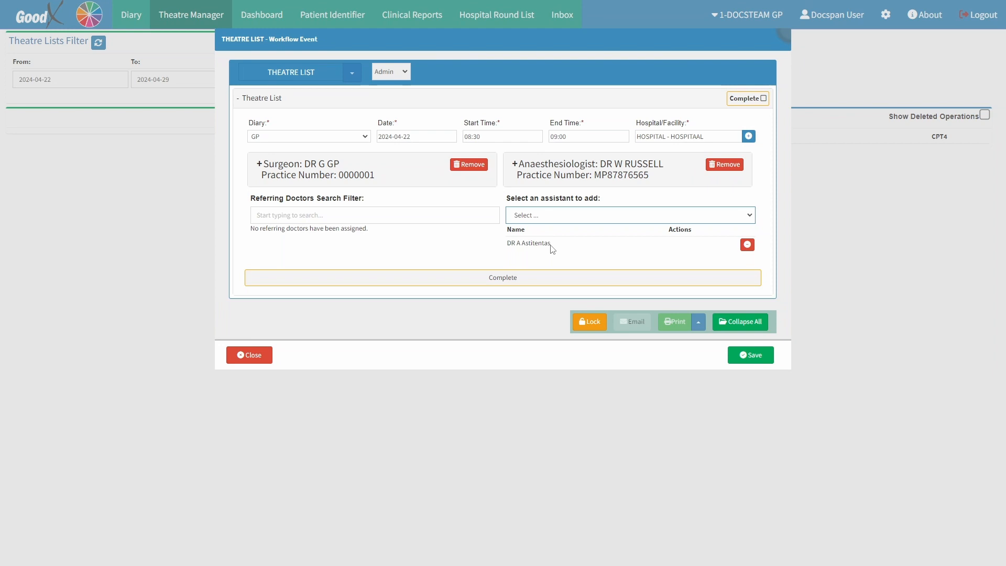
{"action": "mouse_move", "coordinate": [503, 277]}
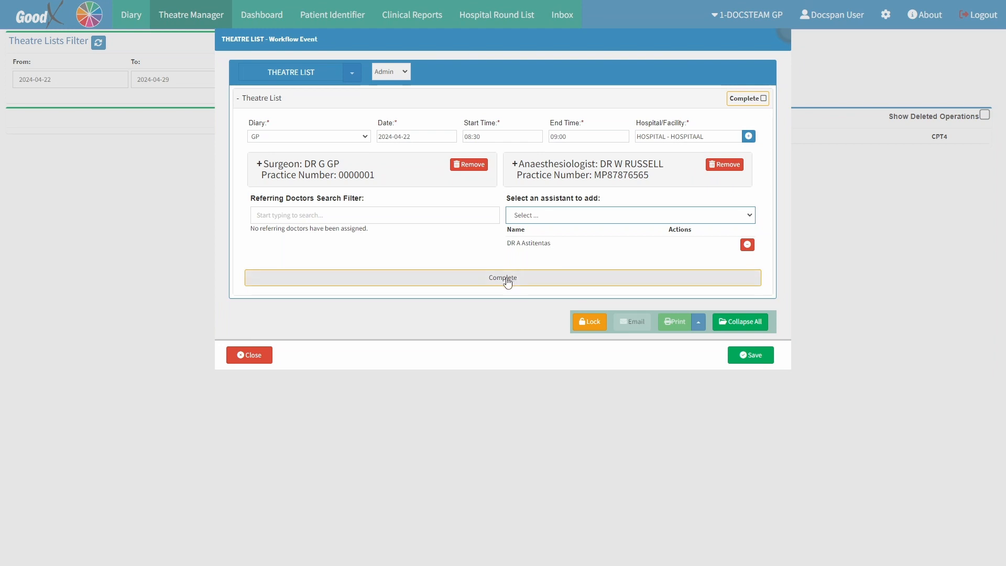
Complete and close the theatre list, then view its 08:30–09:00 slot in the Diary
{"action": "left_click", "coordinate": [502, 277]}
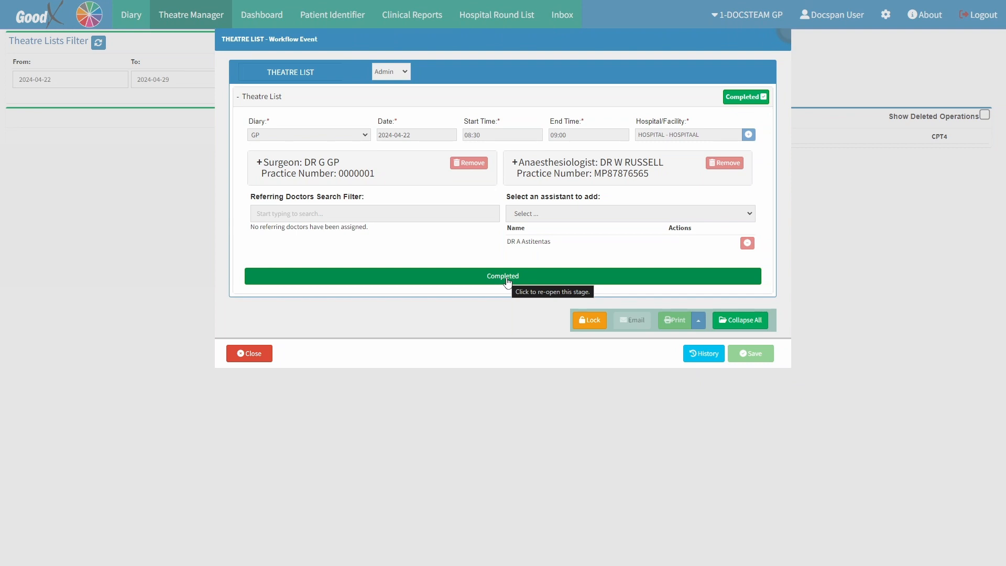
{"action": "left_click", "coordinate": [248, 352]}
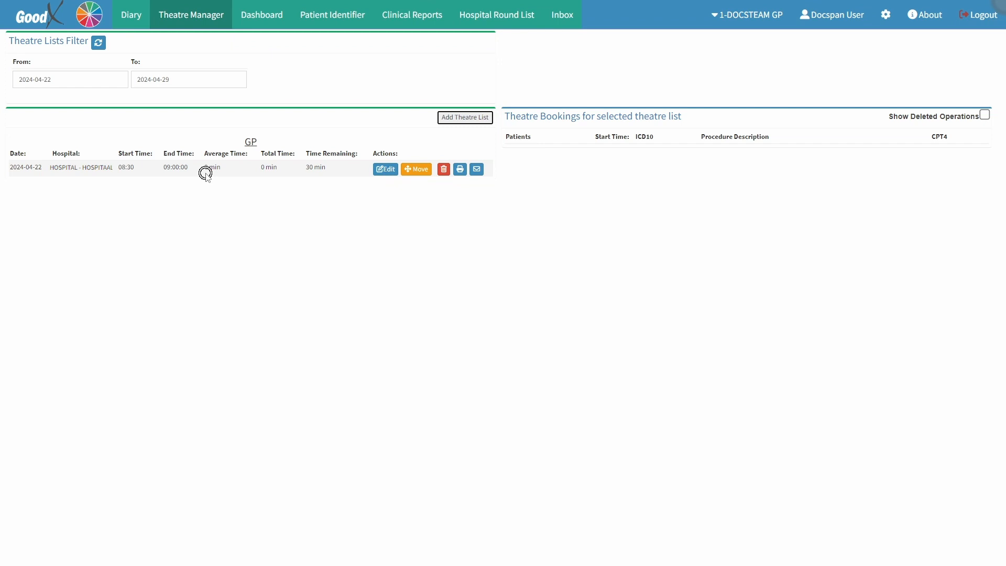
{"action": "left_click", "coordinate": [131, 14]}
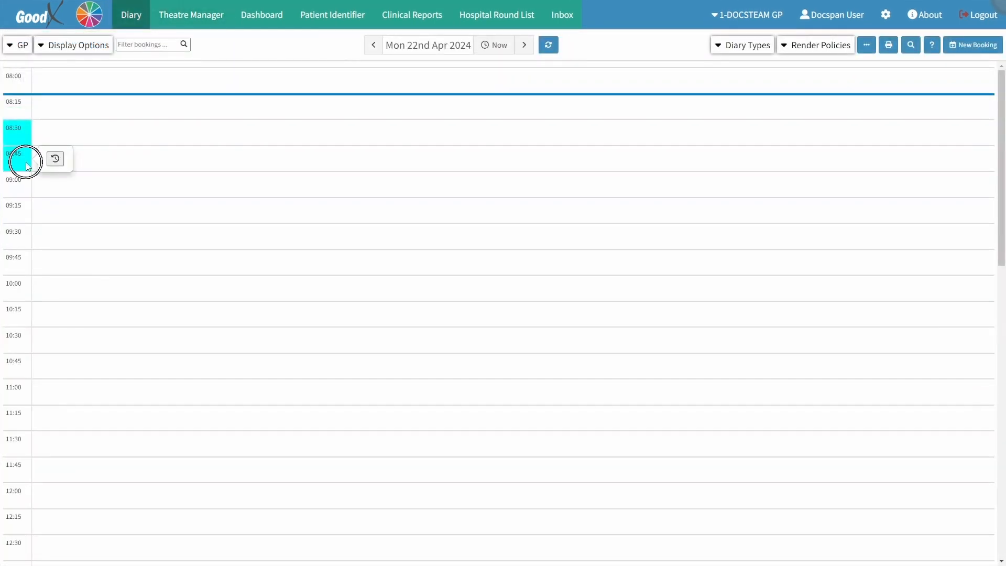